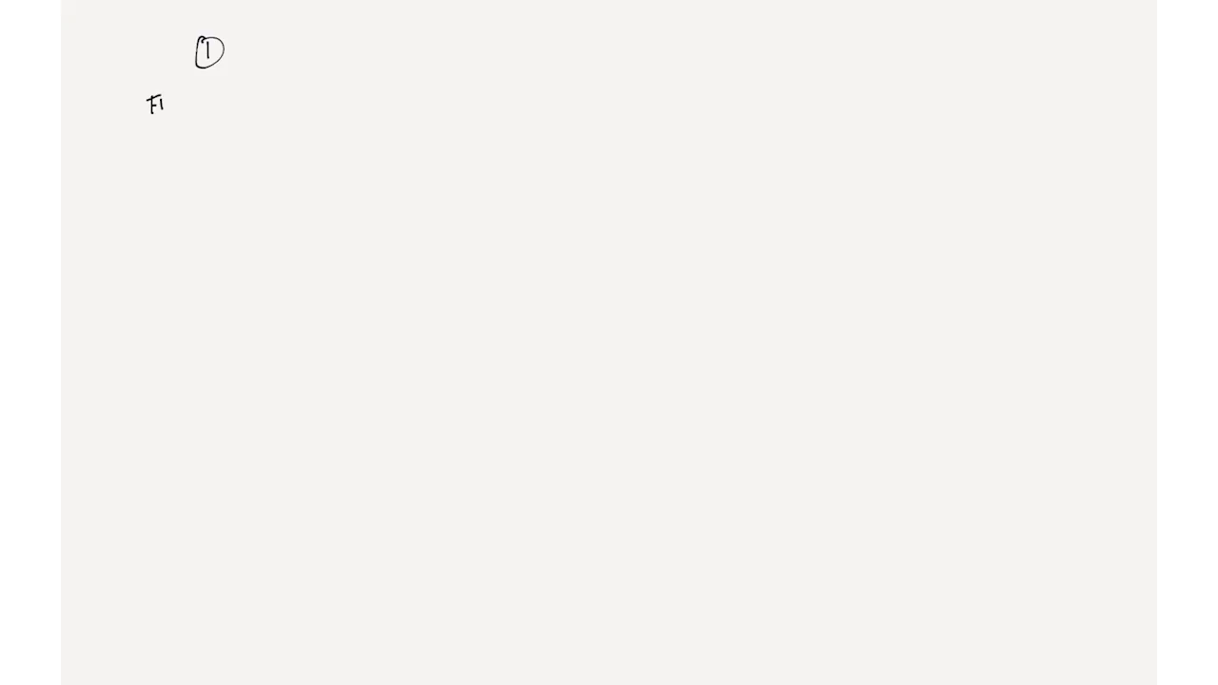
# Step: Handwrite the row label FREELANCER beneath the circled 1 at the top left
pyautogui.write('REE')
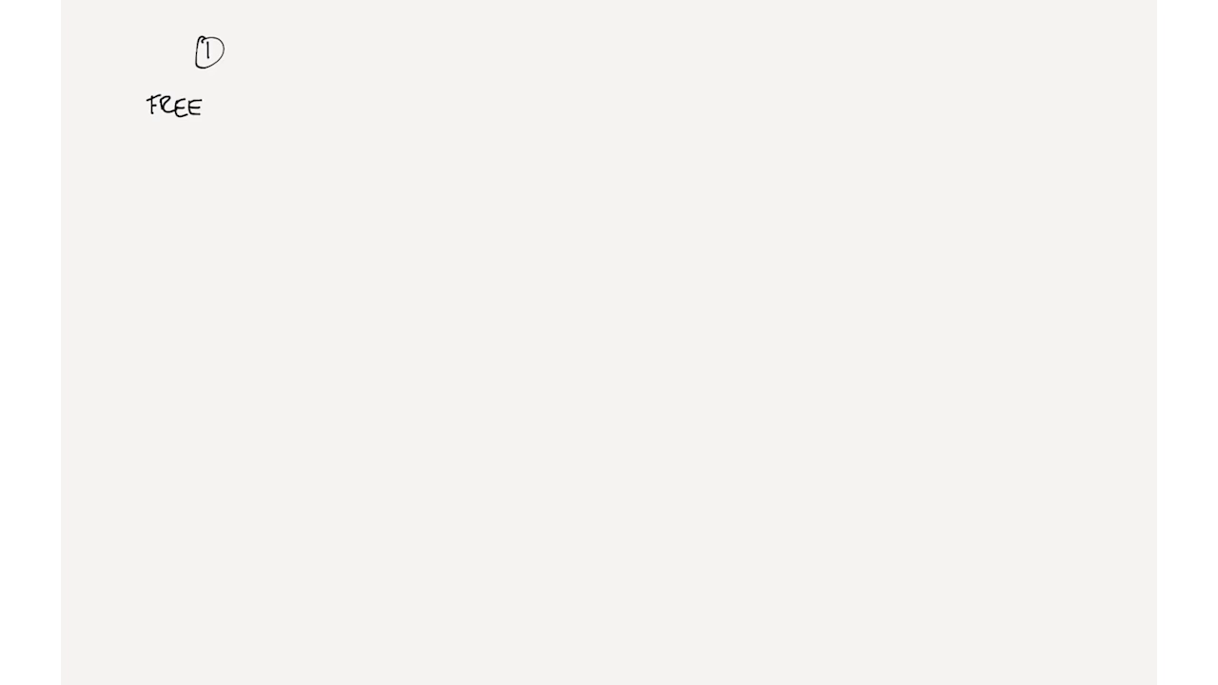
pyautogui.write('LANCL')
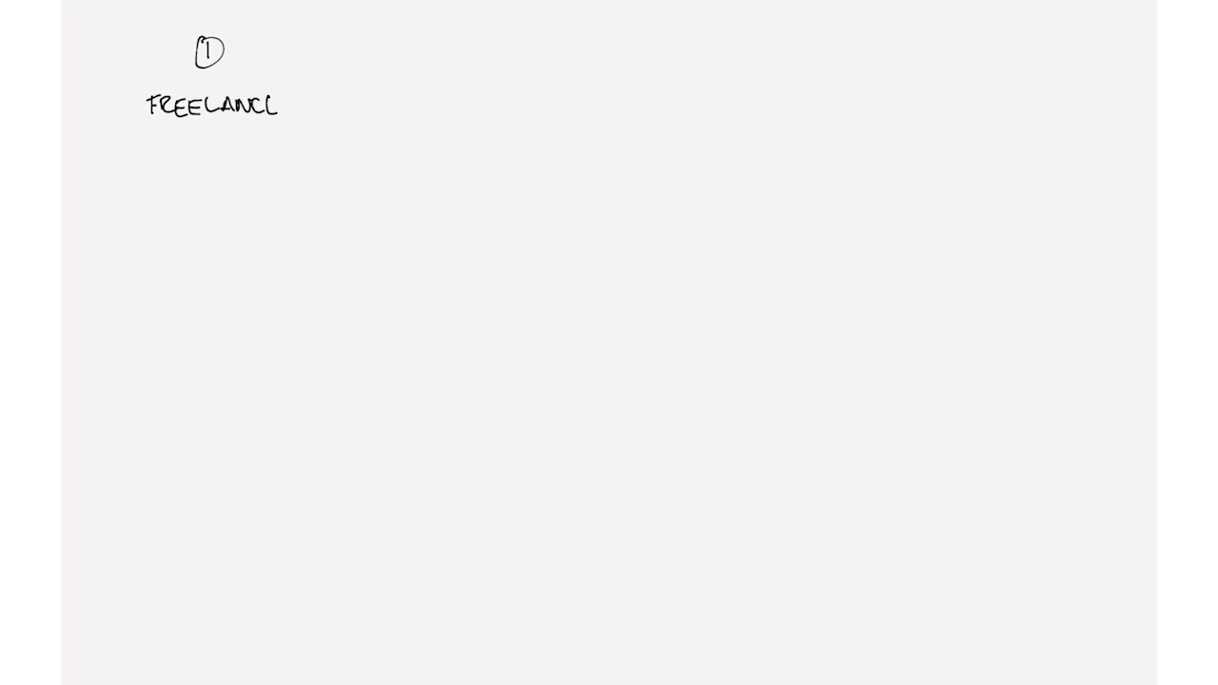
pyautogui.write('ER')
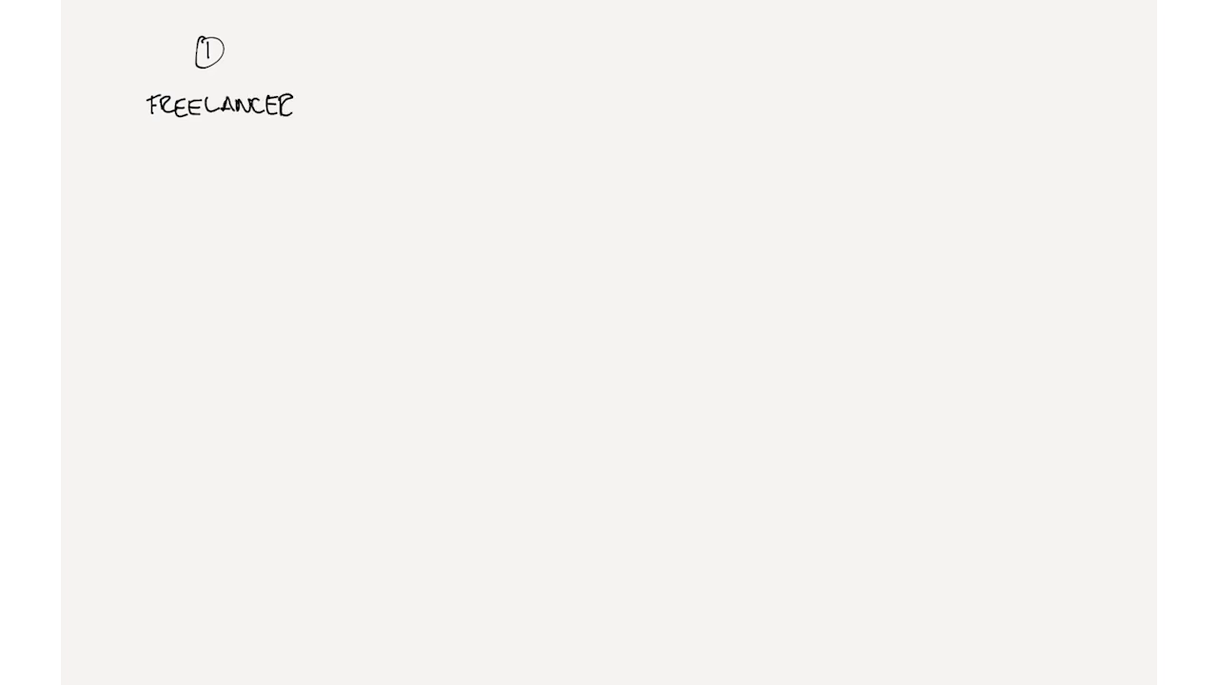
# Step: Draw vertical column lines right of FREELANCER and begin the next row label with 'Si'
pyautogui.moveTo(328, 0); pyautogui.dragTo(335, 655)
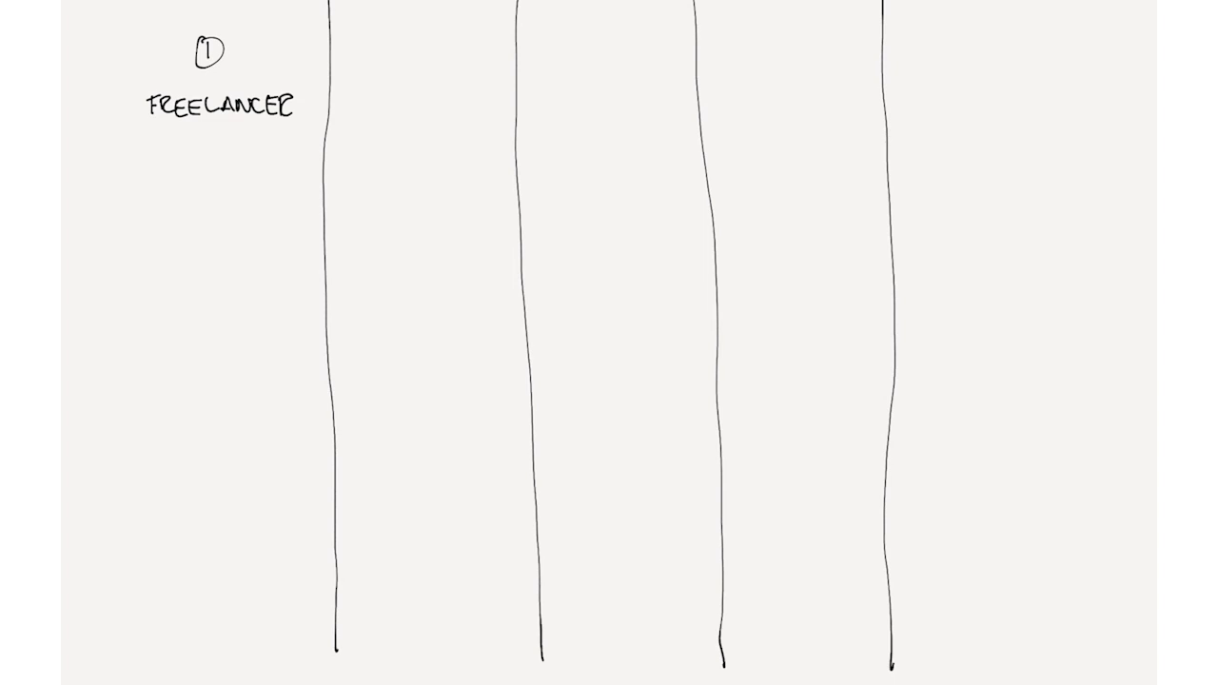
pyautogui.write('Si')
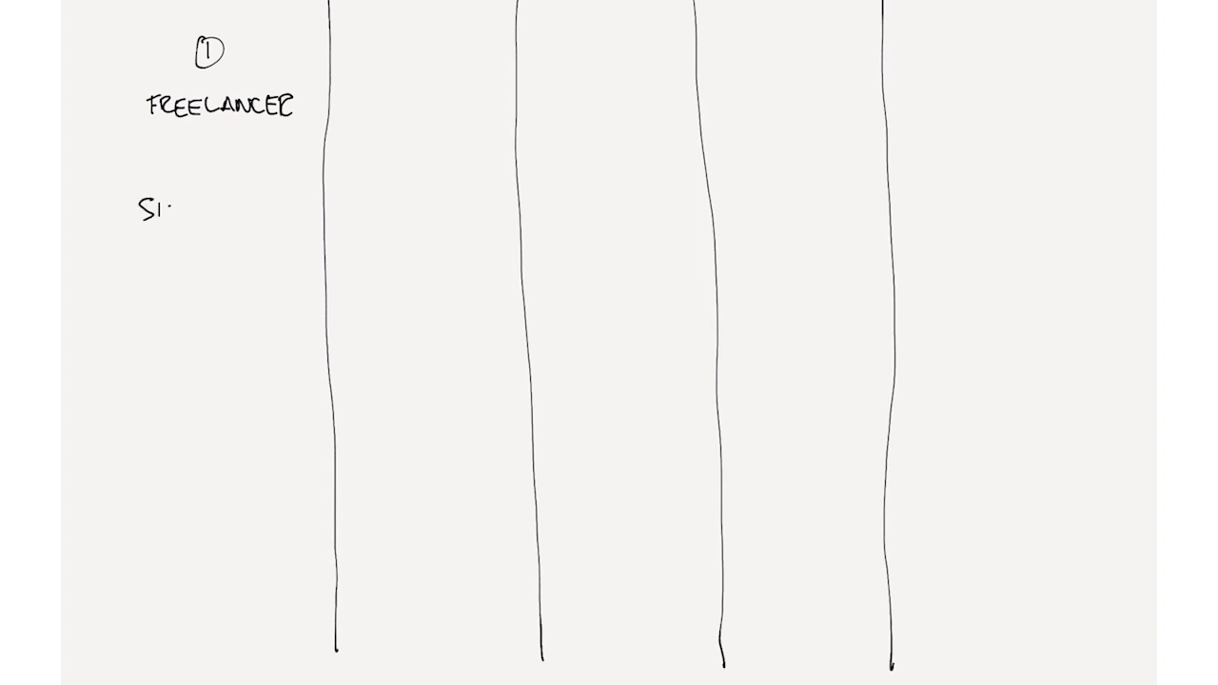